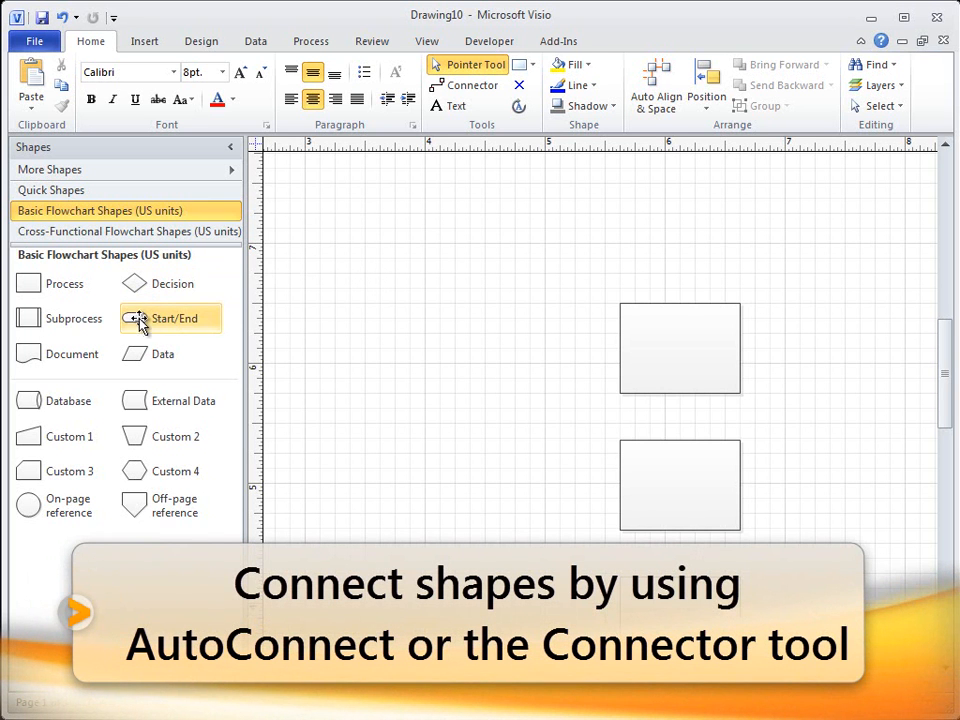
Drag a Start/End shape onto the top of the page, left of the boxes
left_click_drag(170, 318, 455, 190)
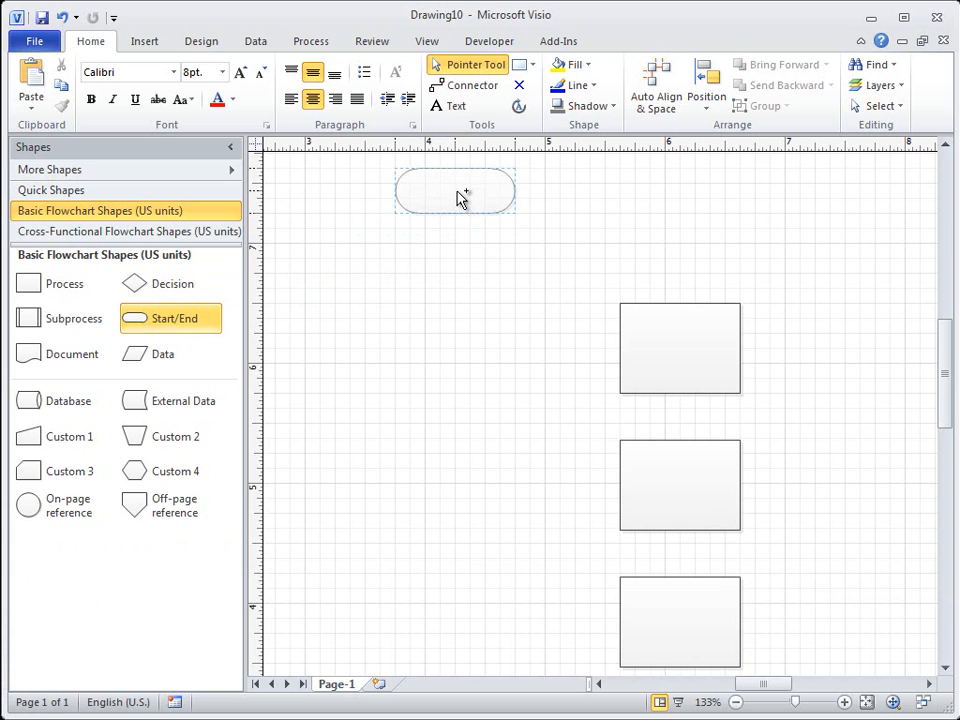
Add a Process box connected below the Start/End shape via its AutoConnect arrow
left_click(453, 189)
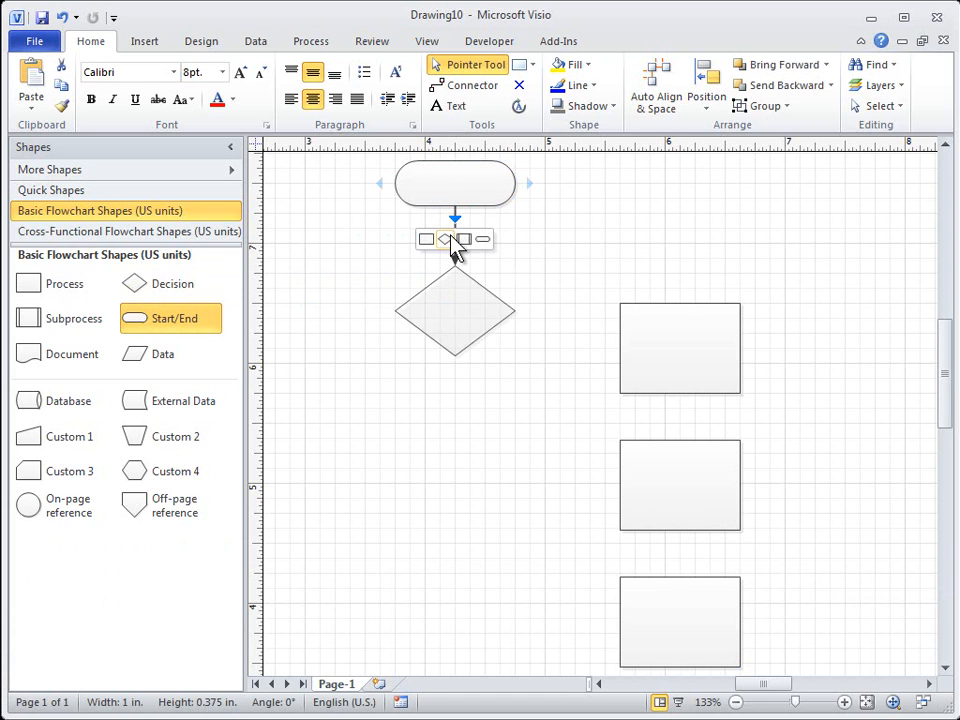
left_click(481, 239)
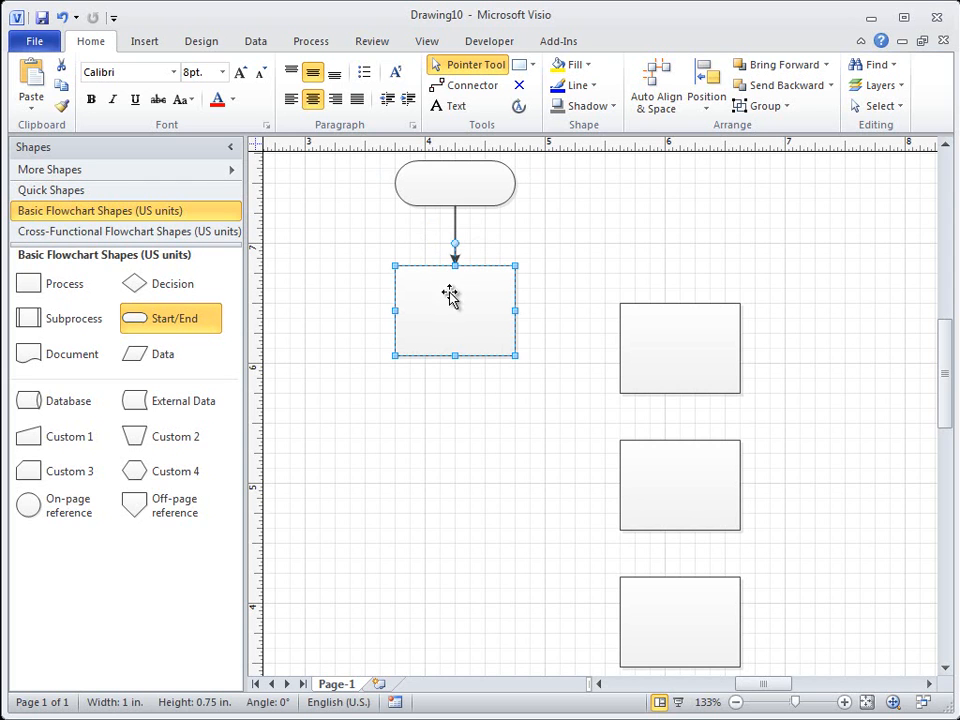
Lower the Process box level with the top right box and connect them
left_click_drag(454, 308, 454, 348)
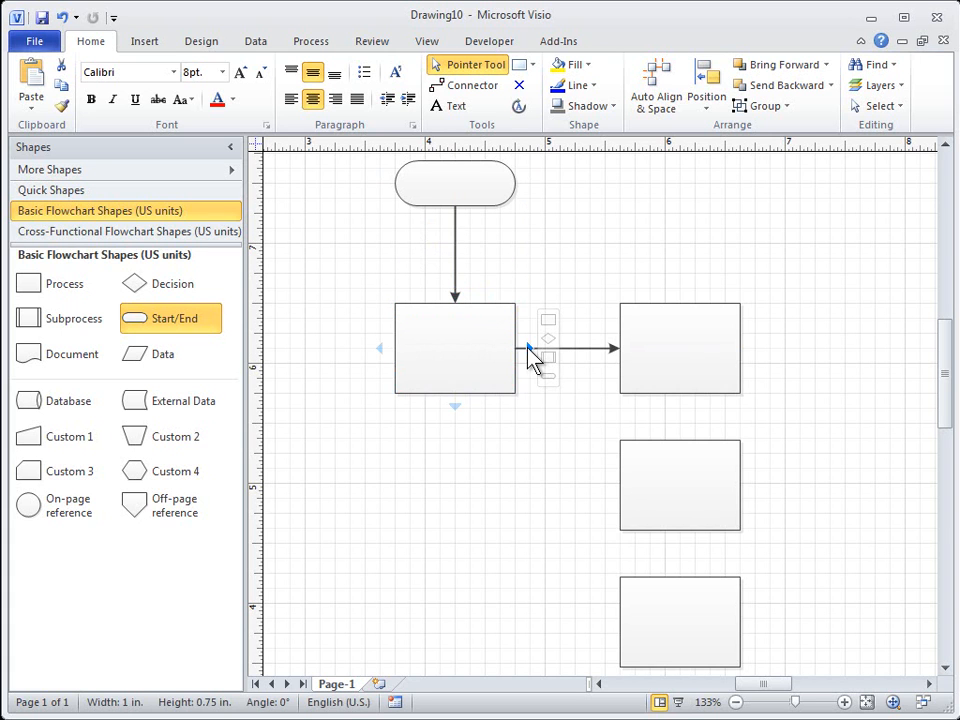
left_click(454, 348)
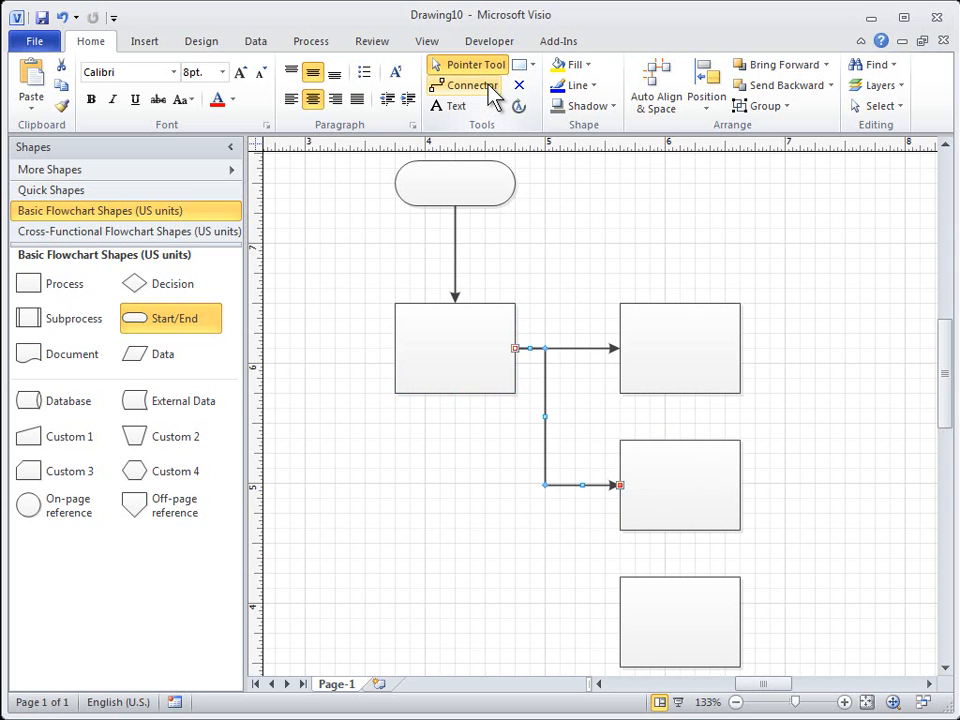
Select the Connector tool in the Home tab's Tools group
left_click(462, 85)
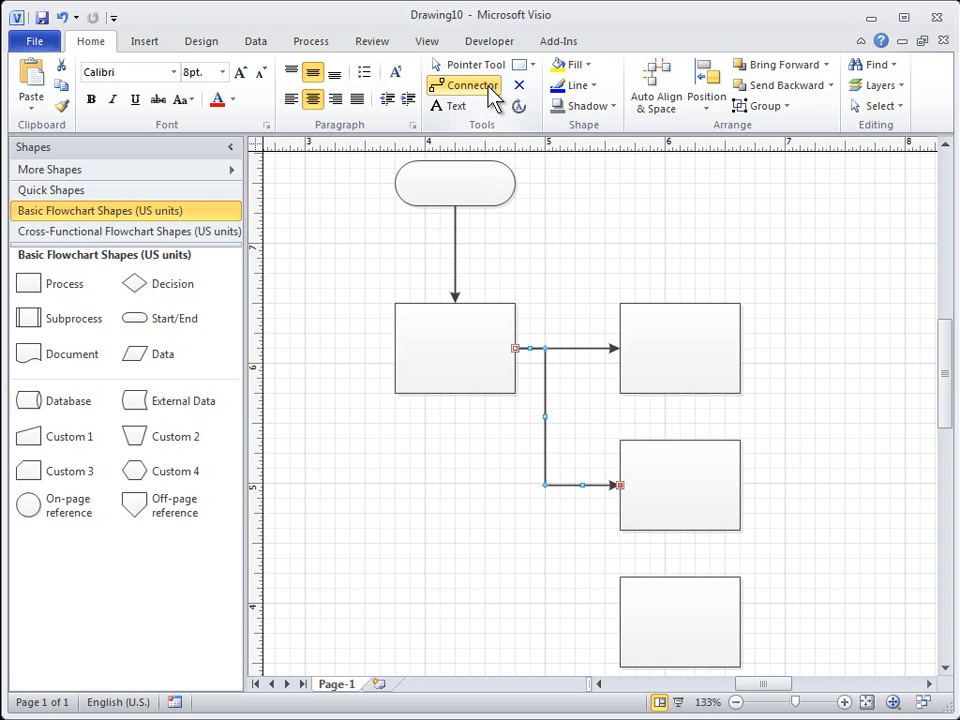
mouse_move(670, 347)
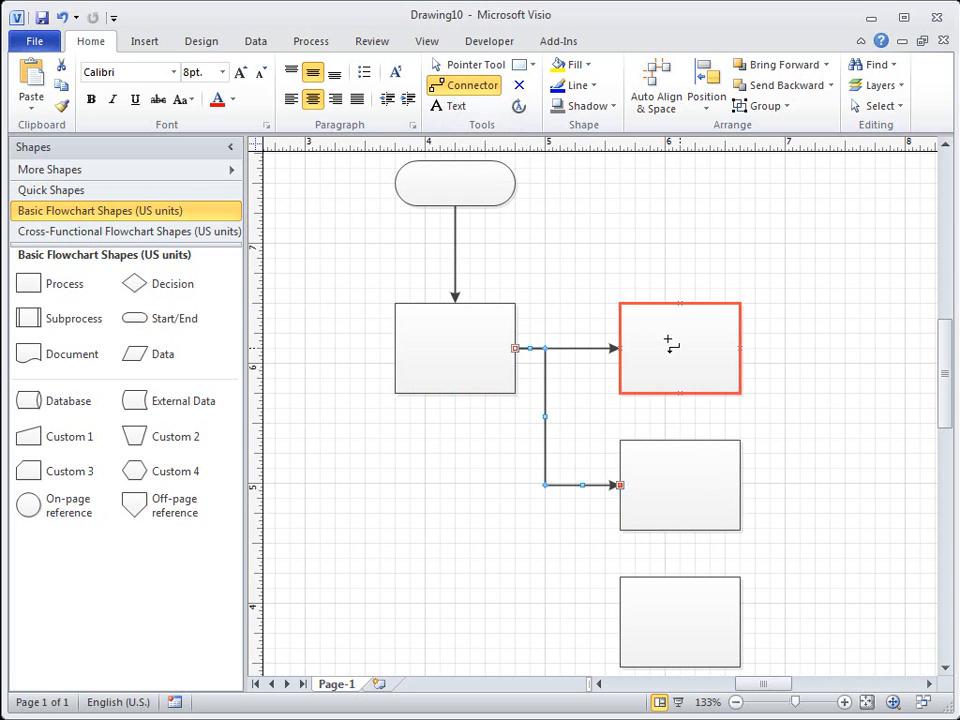